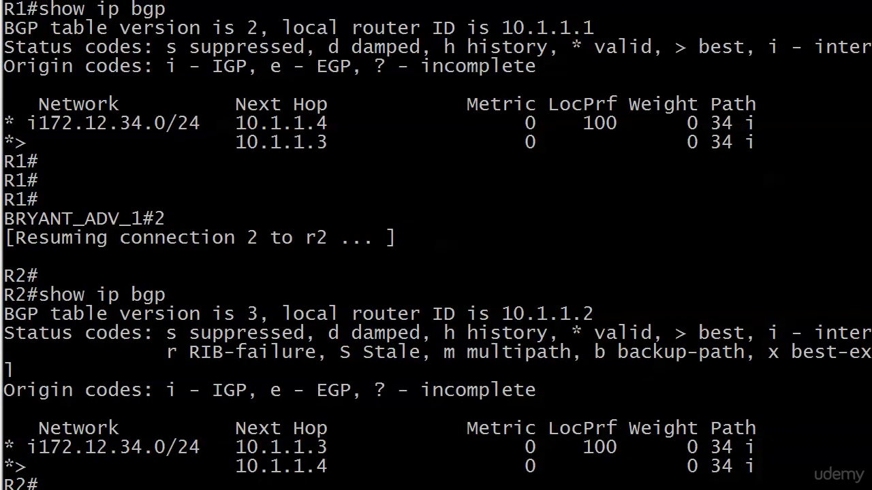
Step: Run show ip bgp 172.12.34.0 on R2 and highlight localpref 100 on the 10.1.1.3 path
scroll("down", 3)
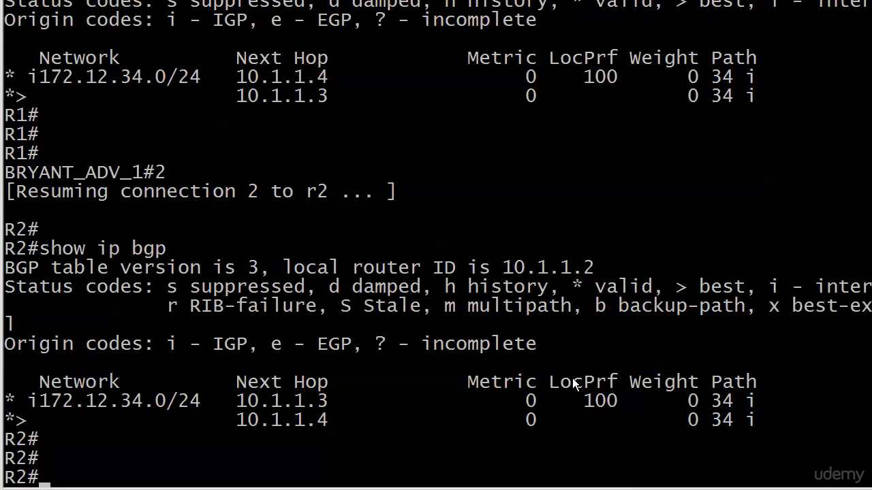
type("show ip b")
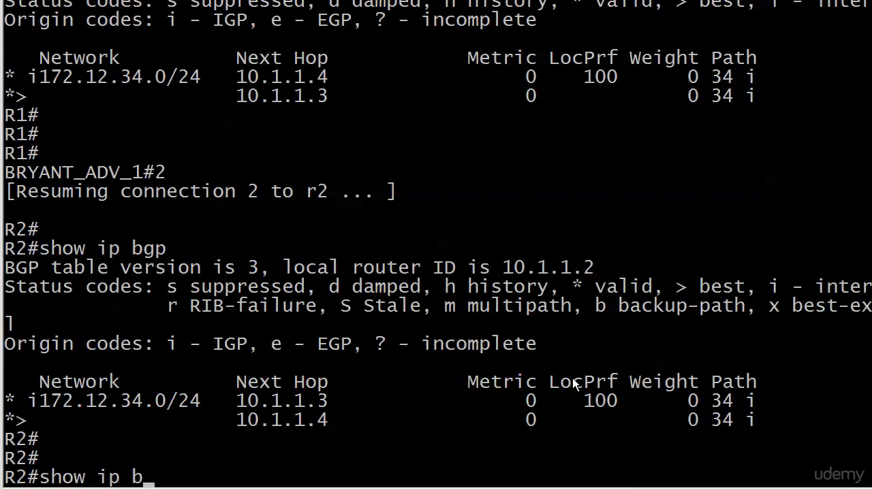
type("172.12.34.0")
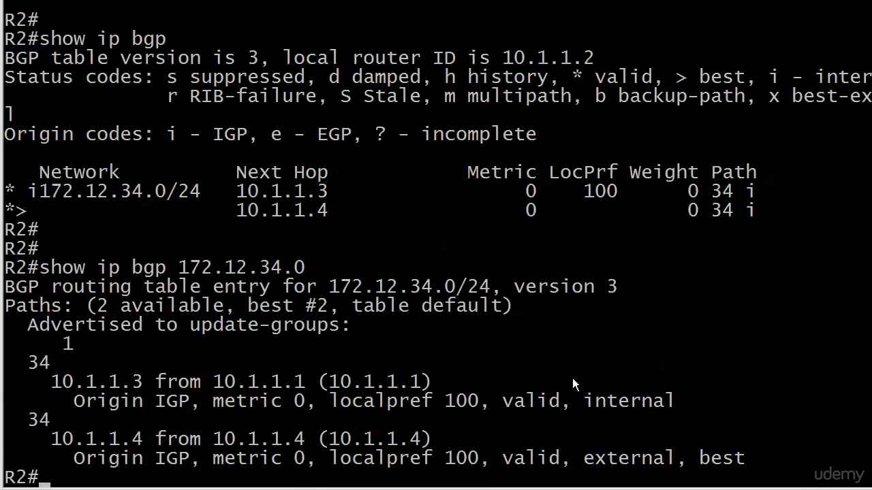
mouse_move(299, 415)
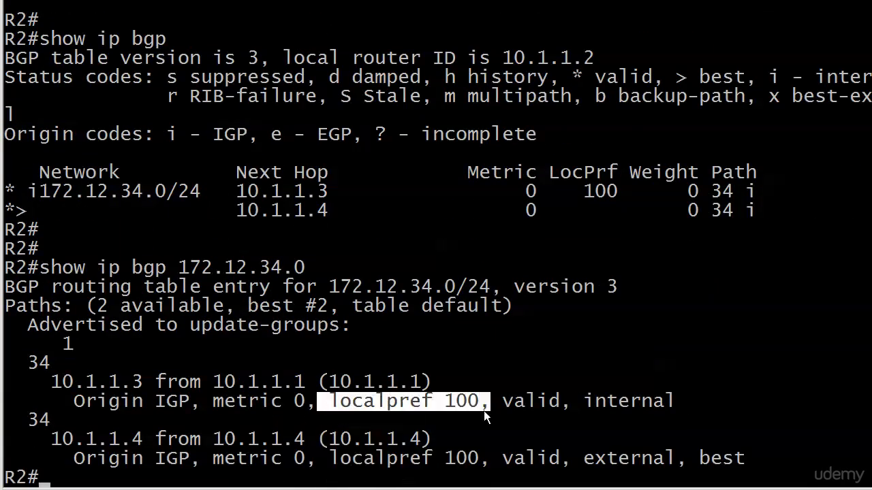
left_click_drag(483, 401, 493, 466)
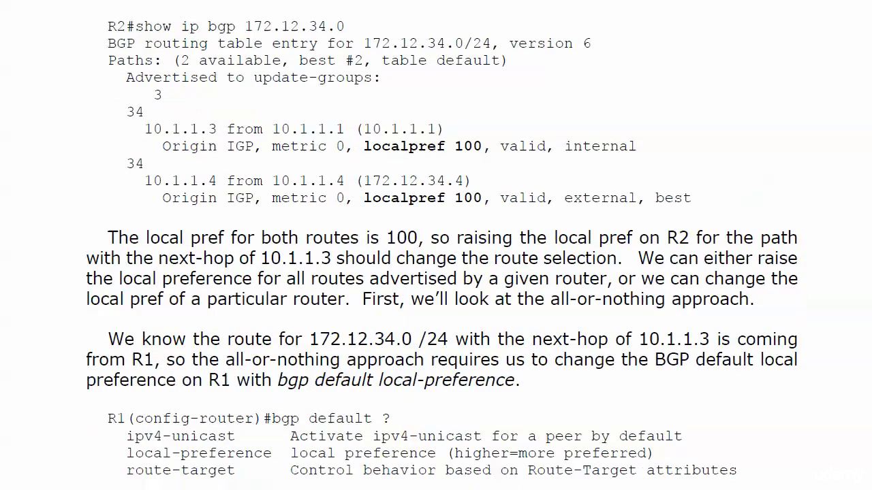
Step: Scroll the course notes to the bgp default local-preference 200 example for R1
scroll("down", 3)
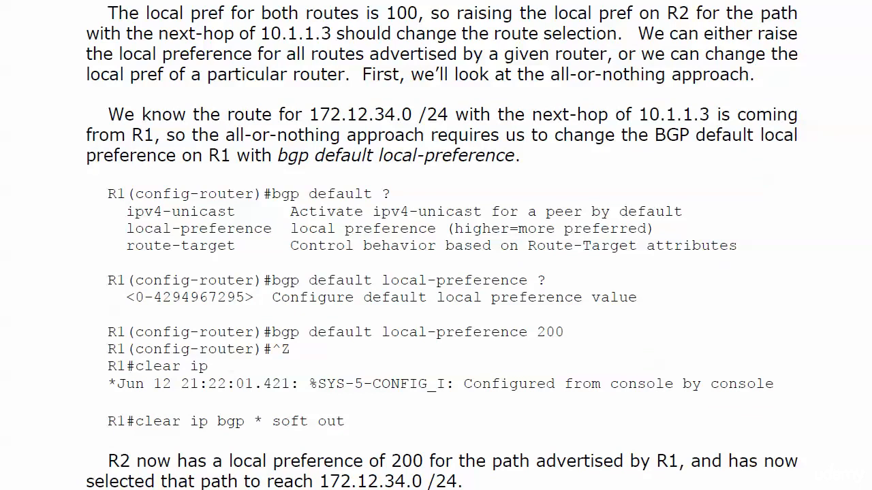
mouse_move(546, 335)
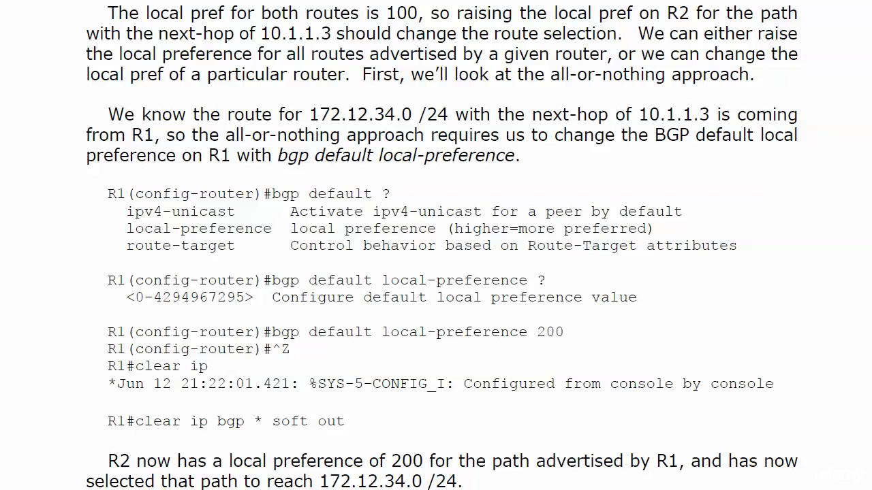
mouse_move(820, 271)
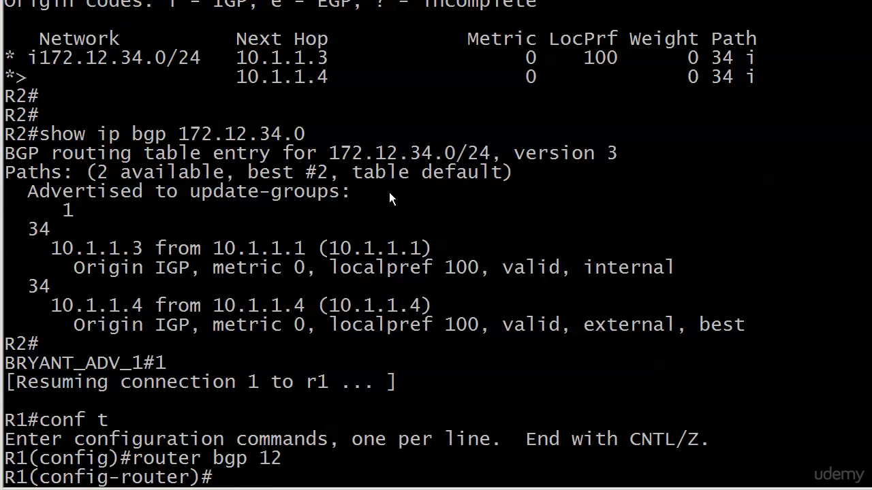
Step: Under router bgp 12 on R1, enter bgp default local-preference 200 using context help
type("bgp ?")
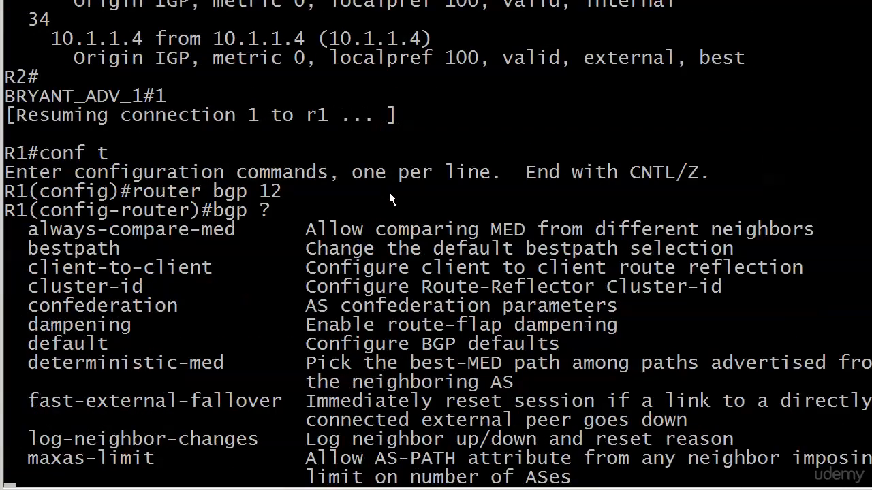
scroll("down", 3)
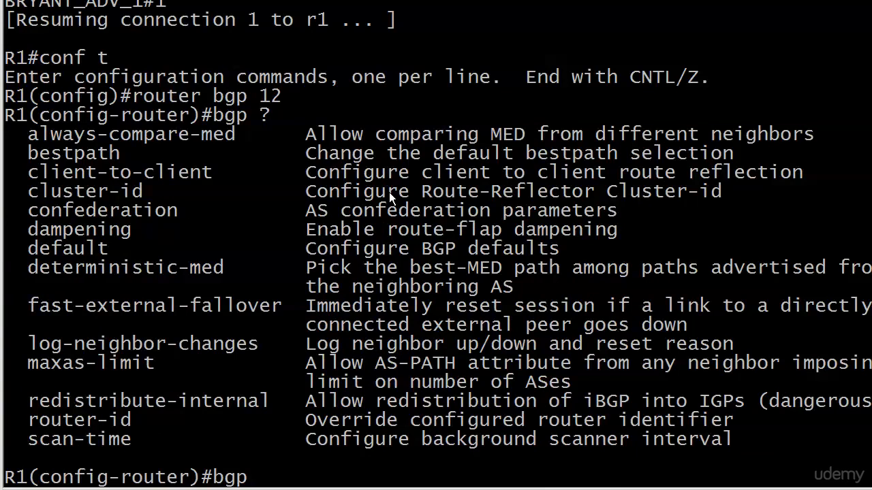
type("default")
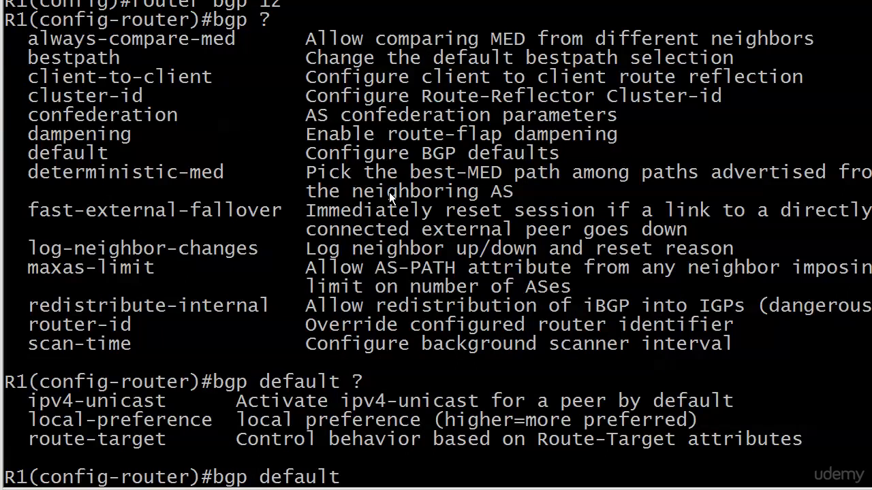
type("local-preference")
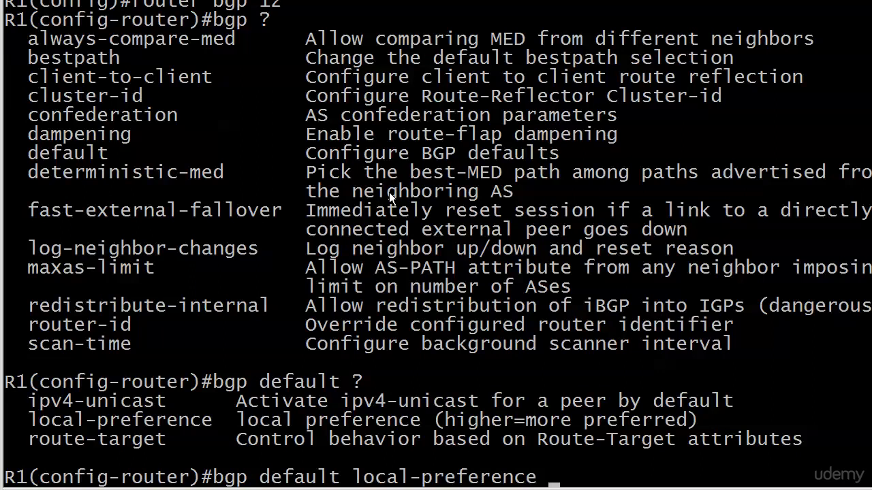
type("?")
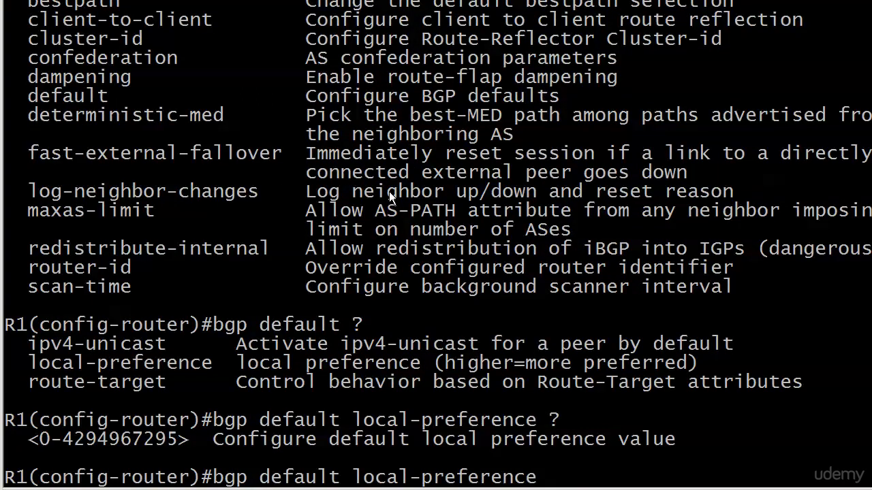
mouse_move(392, 204)
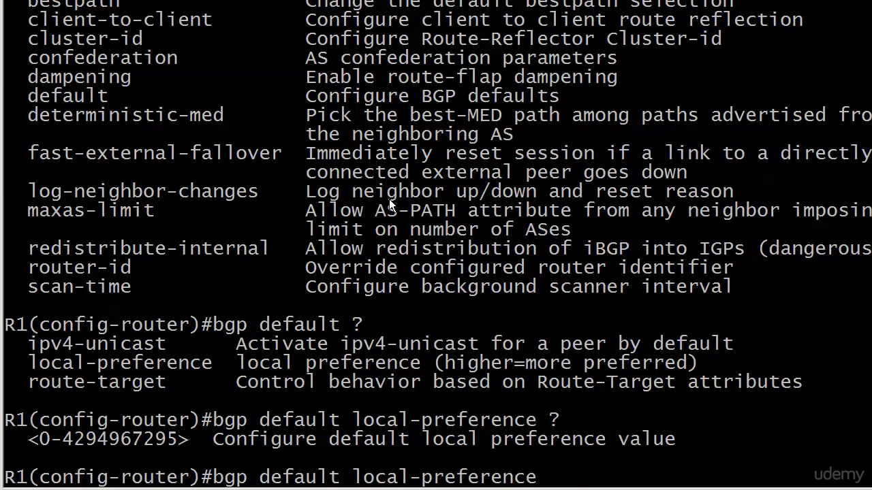
type("200")
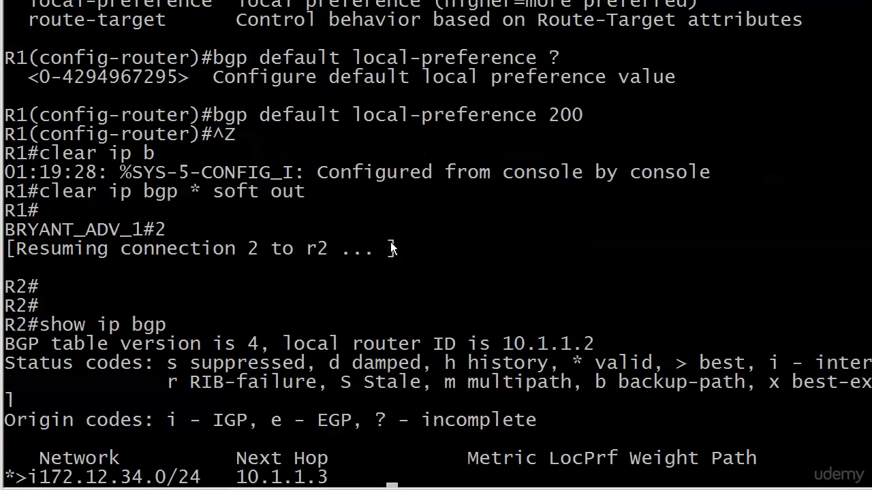
Step: Show R2's BGP entry for 172.12.34.0 and highlight the 10.1.1.3 path marked best
scroll("down", 3)
type("show ip")
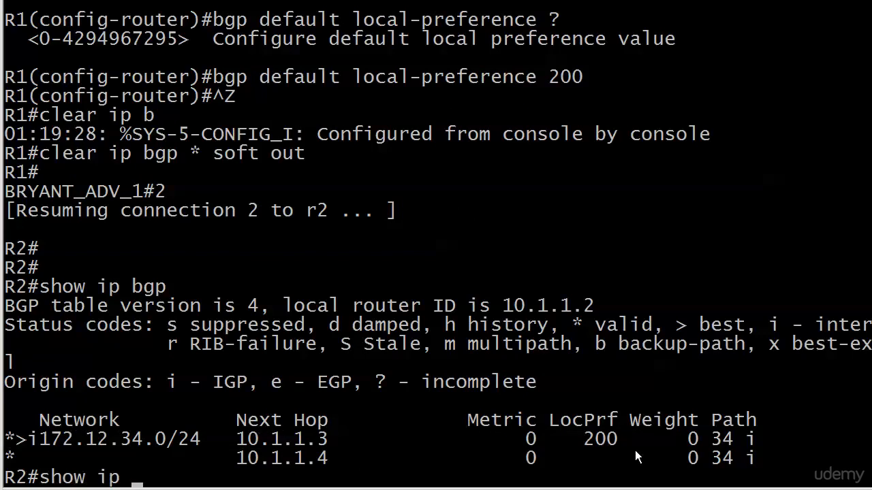
type("172.12.34.0")
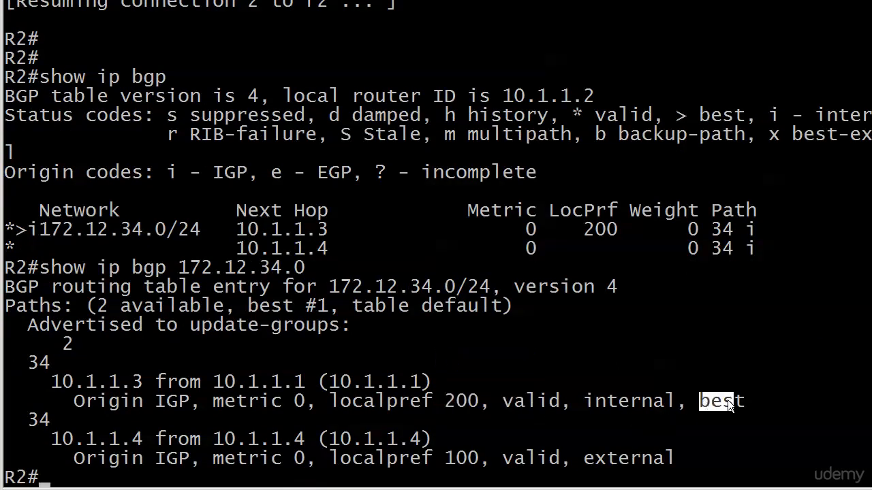
double_click(375, 400)
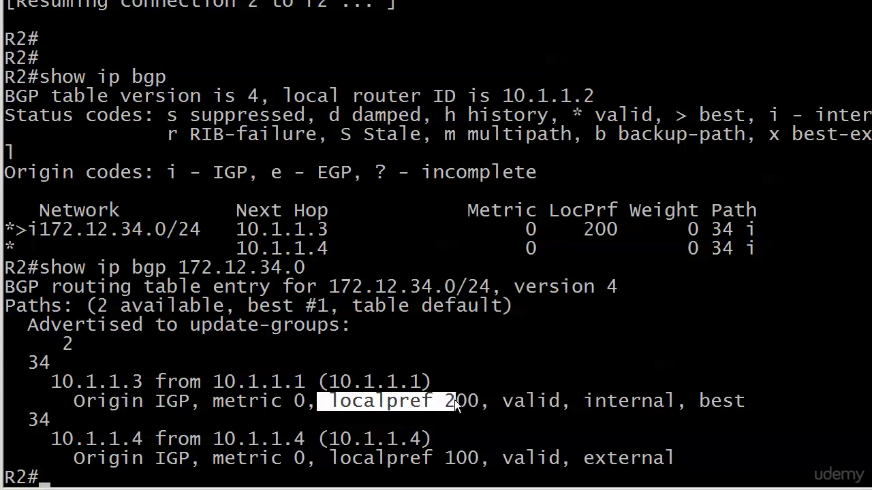